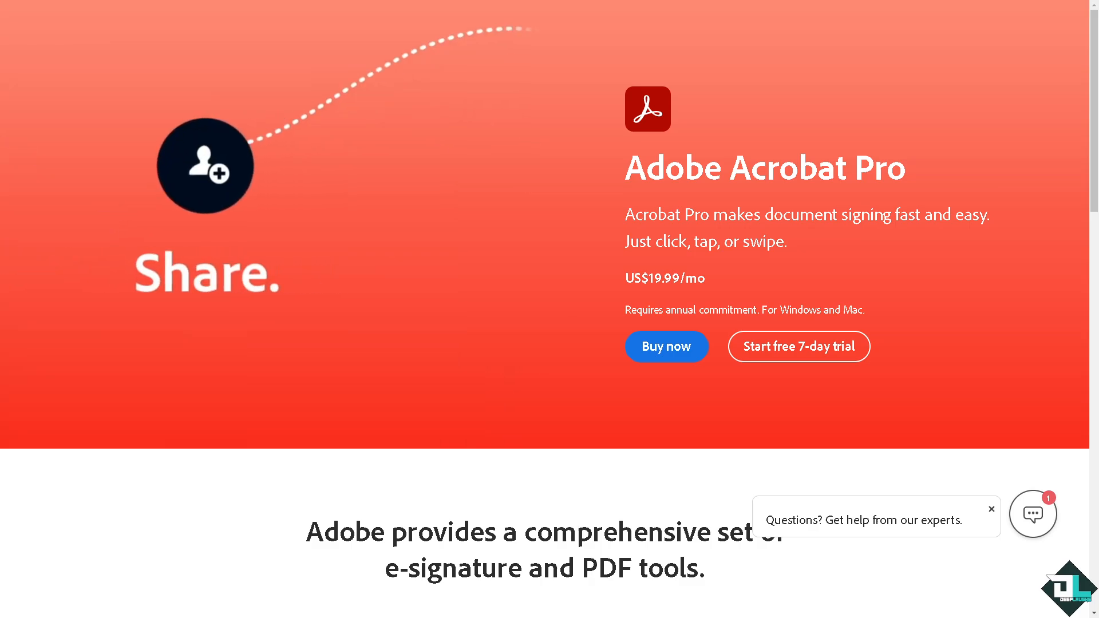
# Leave the Acrobat Pro product page via Sign in to reach the Adobe sign-in page.
pyautogui.scroll(-3)
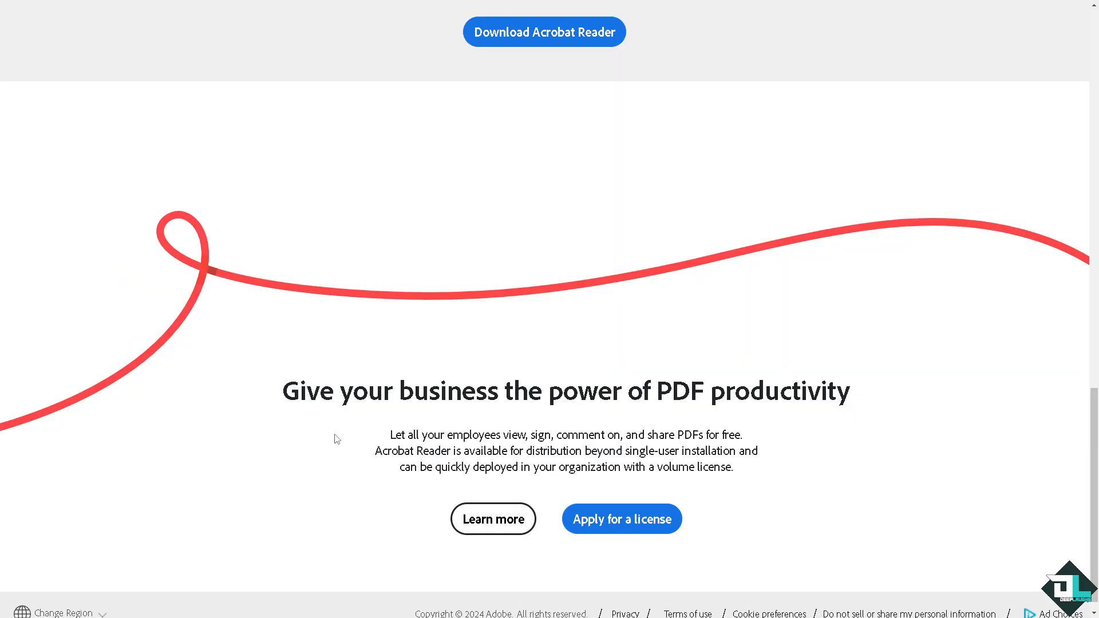
pyautogui.click(621, 519)
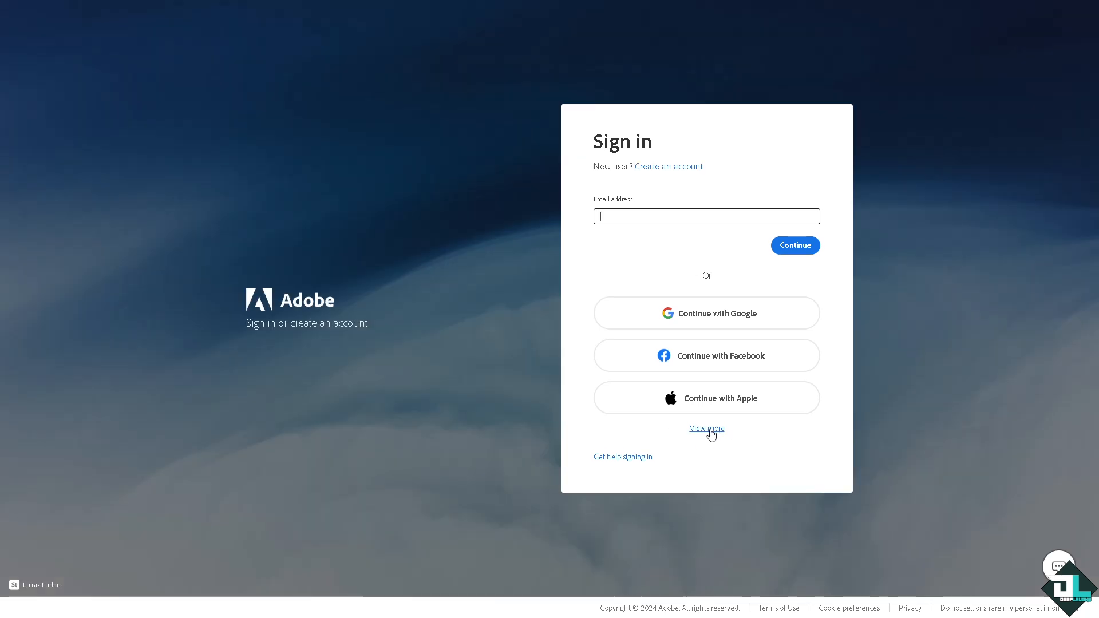
# Sign in through Create an account with a social account to reach the Acrobat Edit tools page.
pyautogui.click(706, 428)
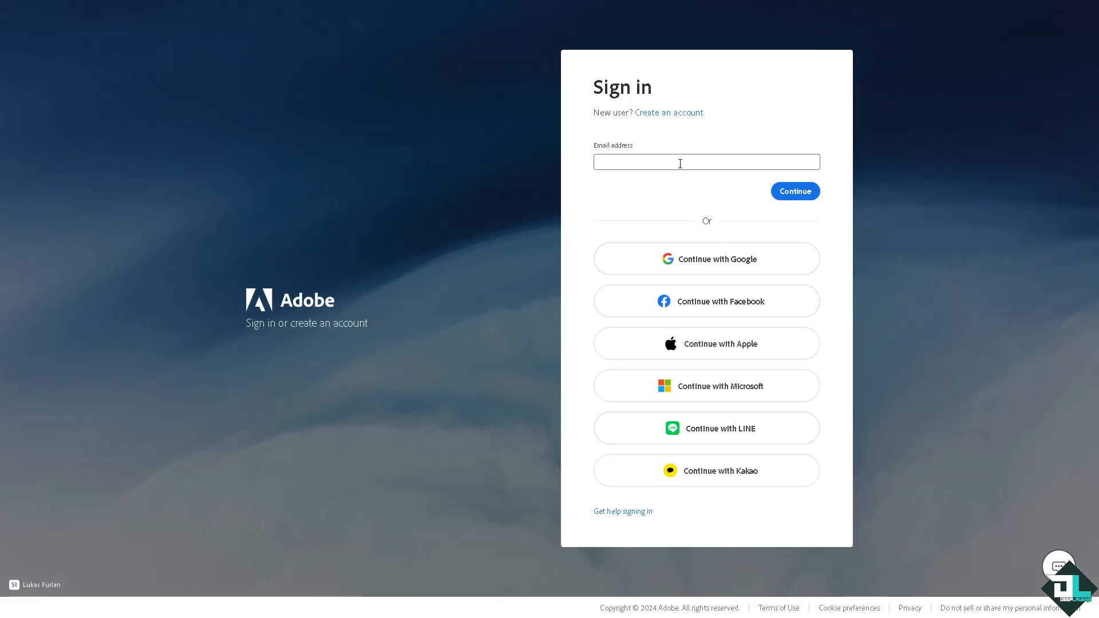
pyautogui.click(668, 112)
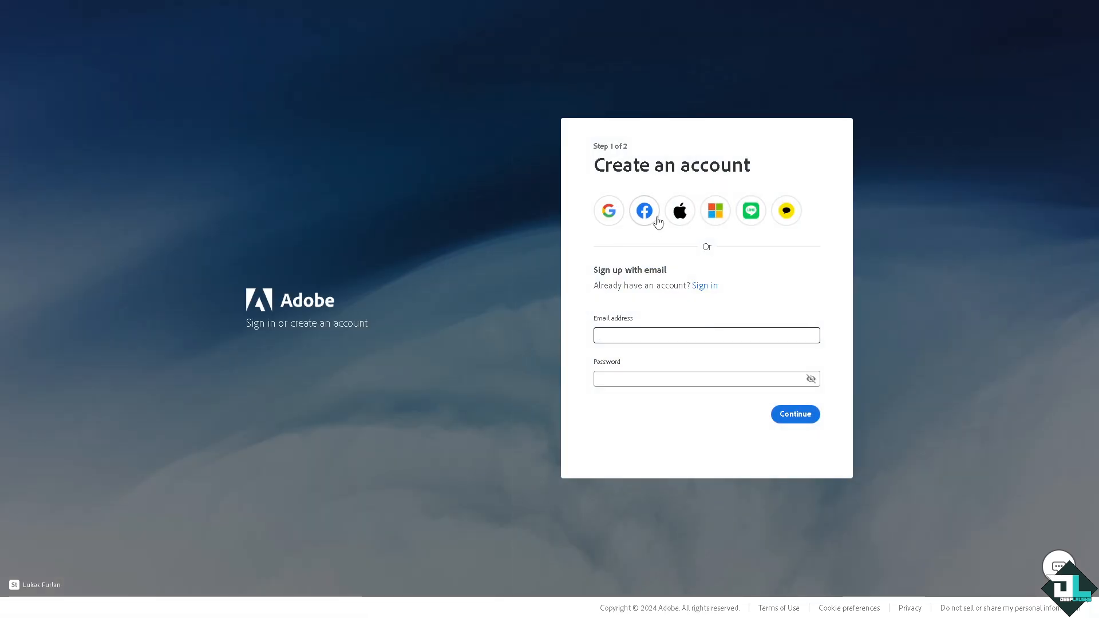
pyautogui.click(704, 285)
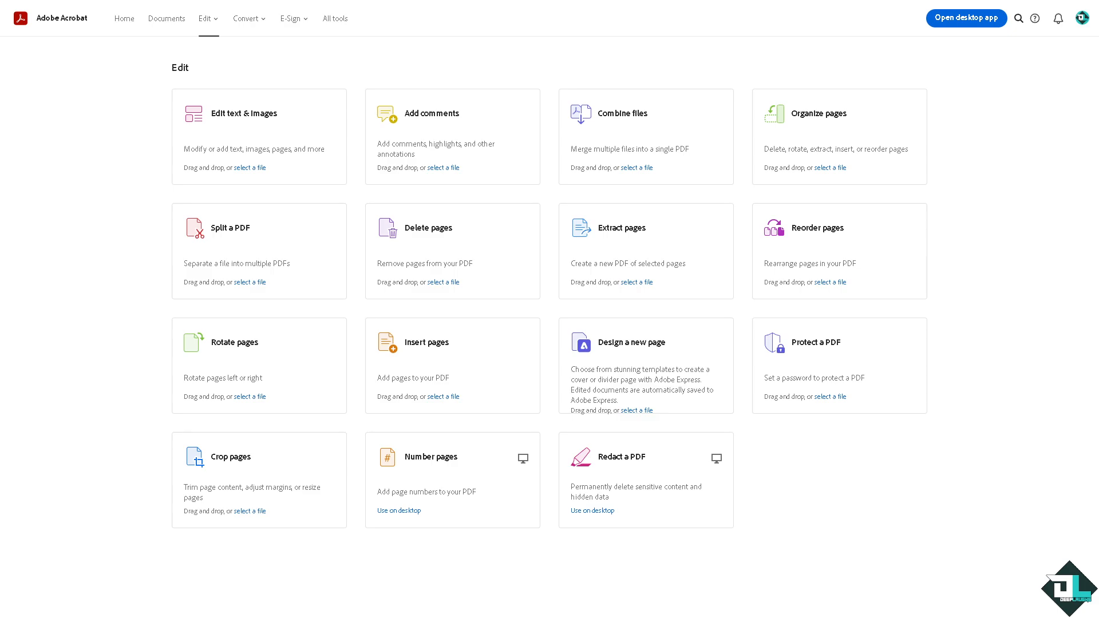
pyautogui.moveTo(96, 333)
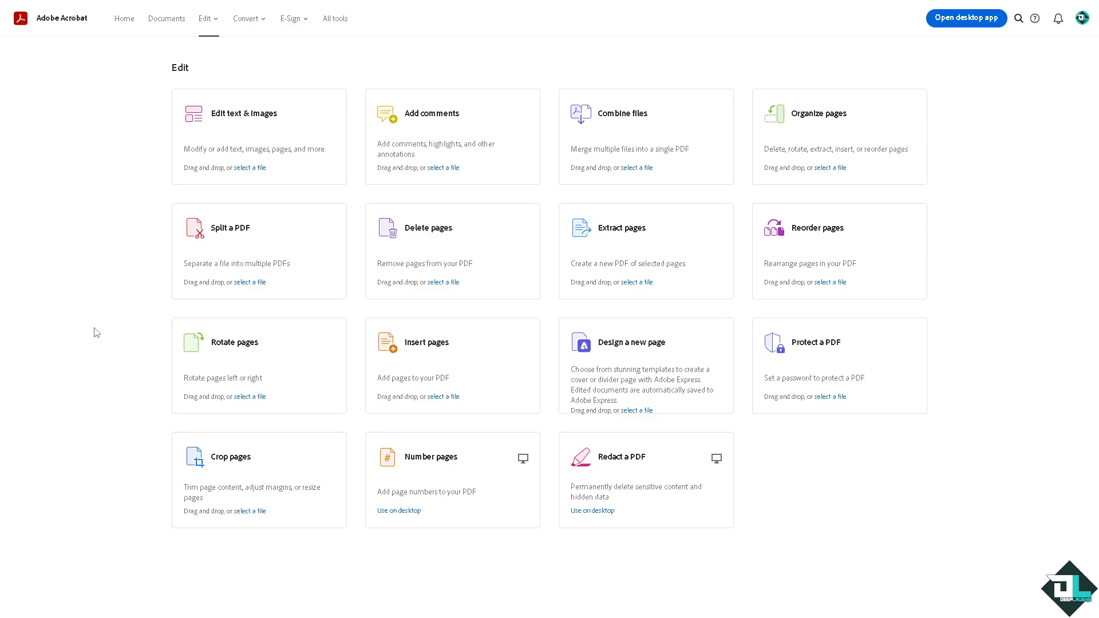
pyautogui.moveTo(127, 272)
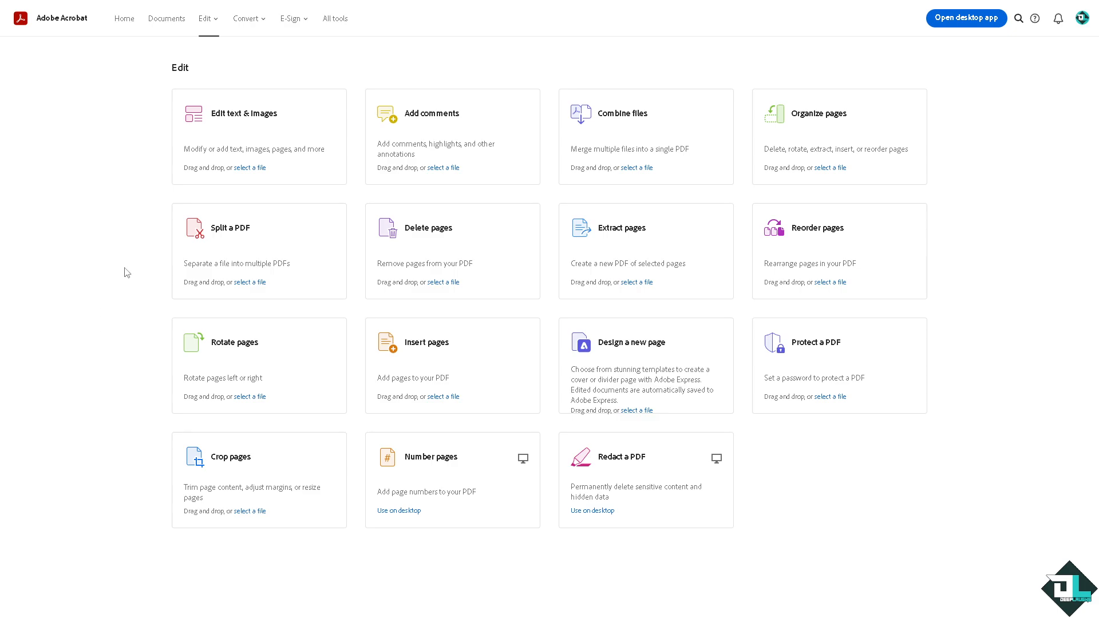
pyautogui.moveTo(586, 152)
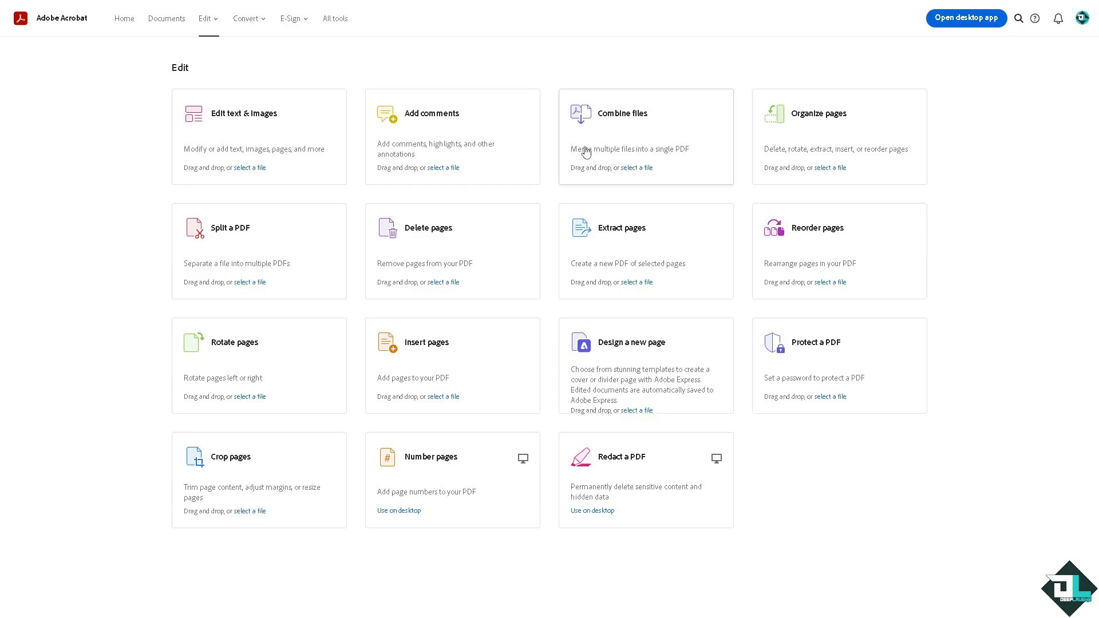
pyautogui.moveTo(617, 164)
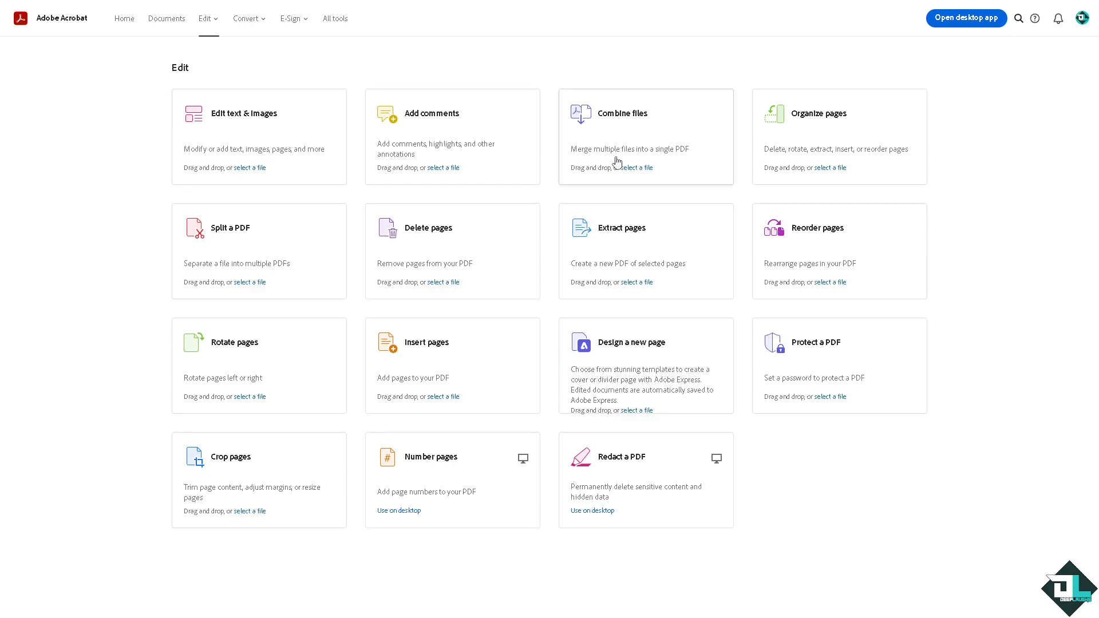
pyautogui.moveTo(633, 173)
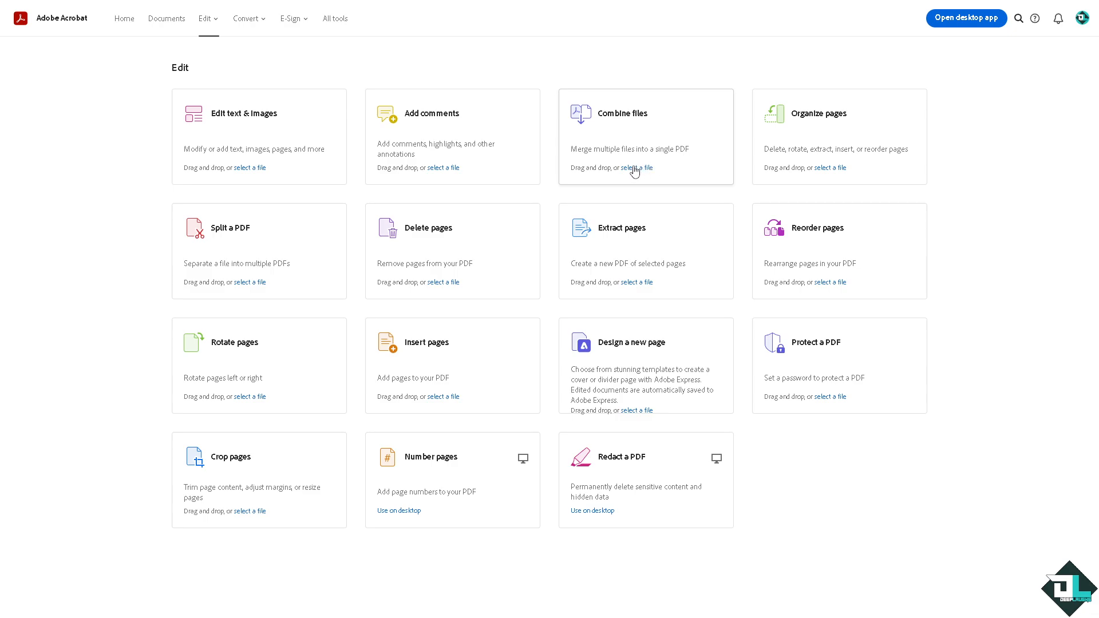
# Start the Combine files tool from its 'select a file' card.
pyautogui.click(637, 167)
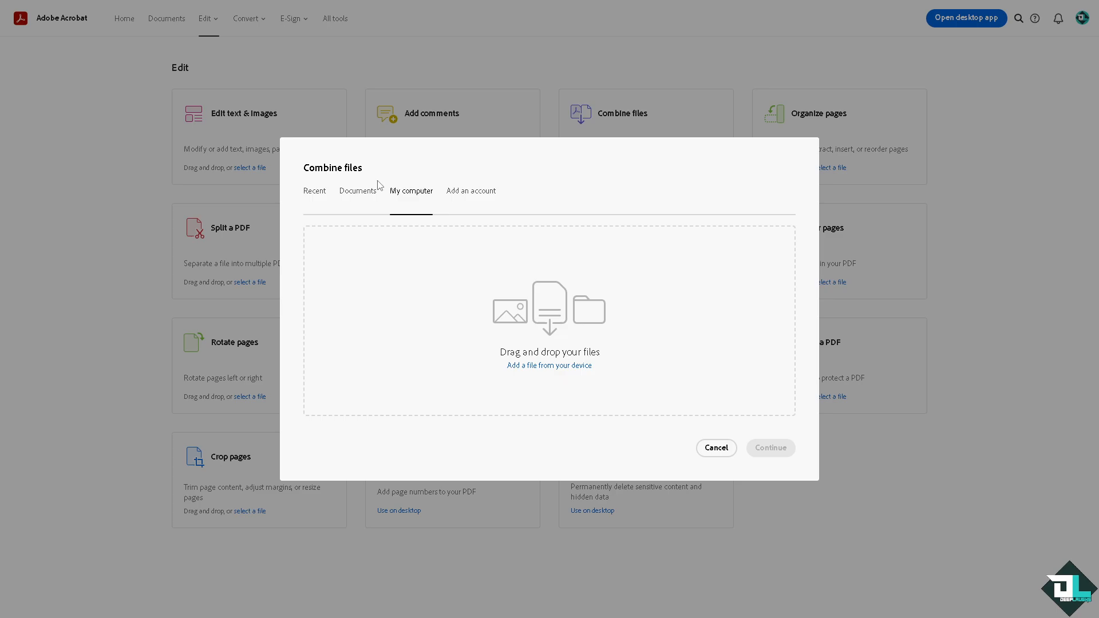
pyautogui.moveTo(451, 330)
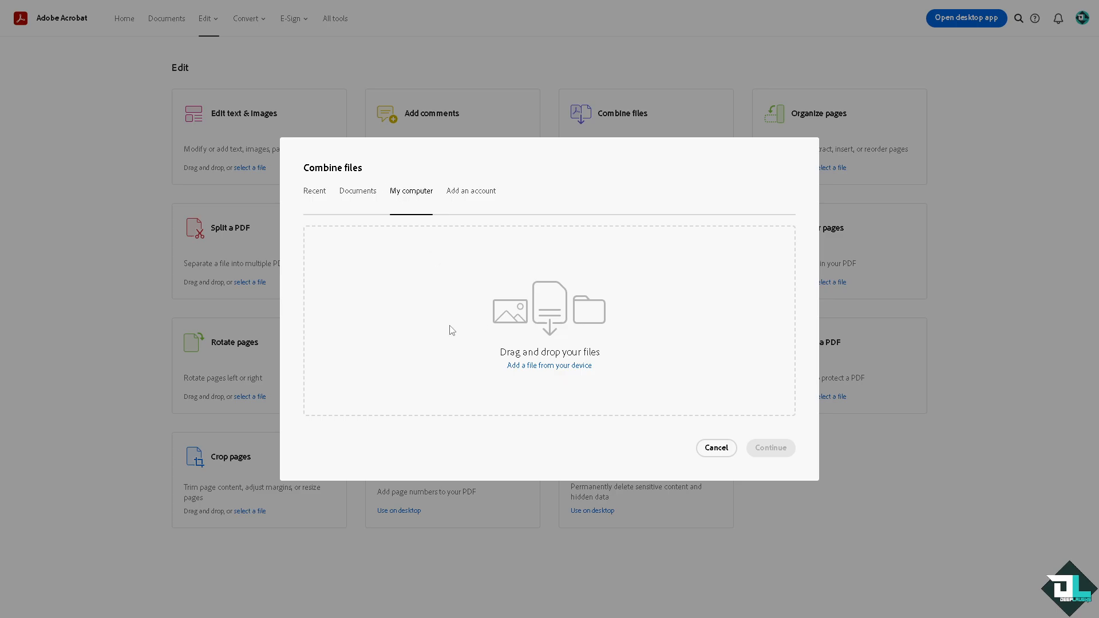
# From the Documents tab of cloud storage, add the three tutorial PDFs and continue.
pyautogui.click(470, 192)
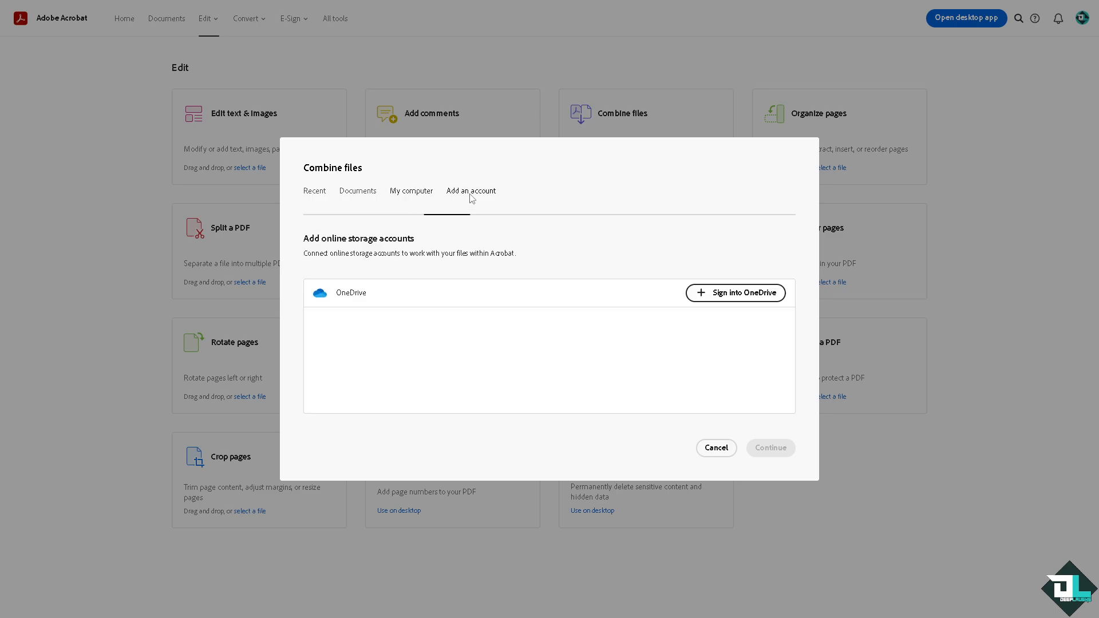
pyautogui.click(357, 190)
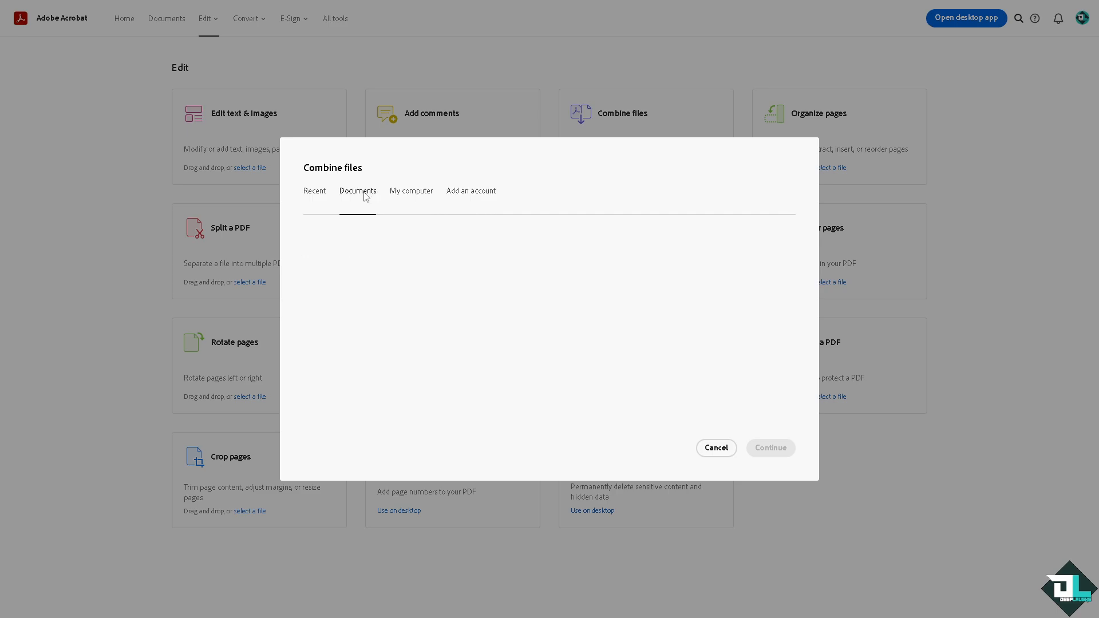
pyautogui.click(357, 191)
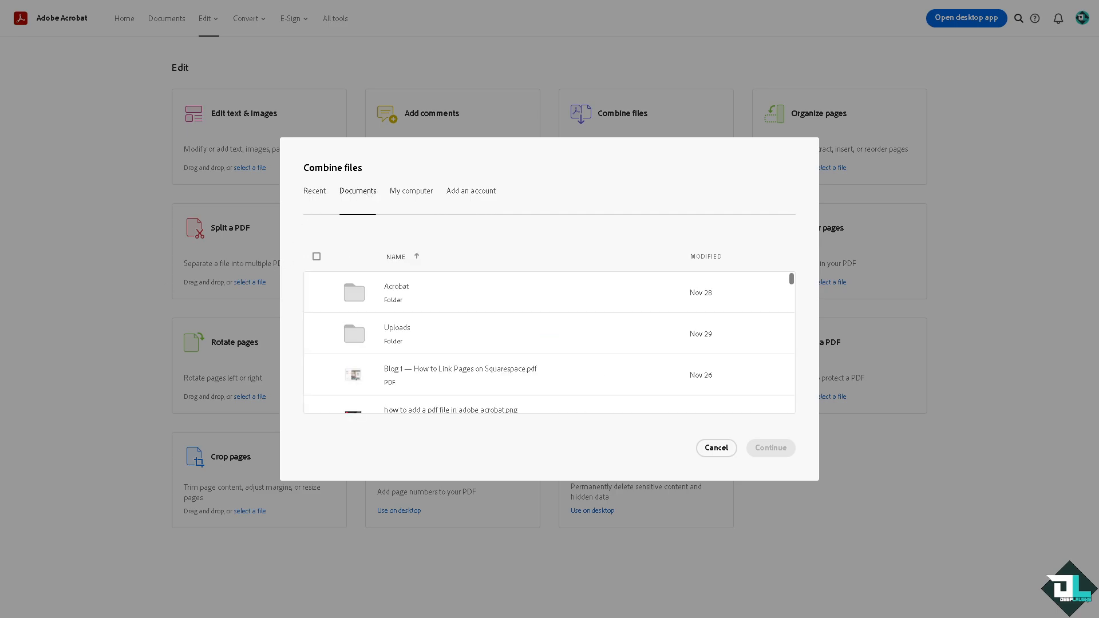
pyautogui.click(769, 447)
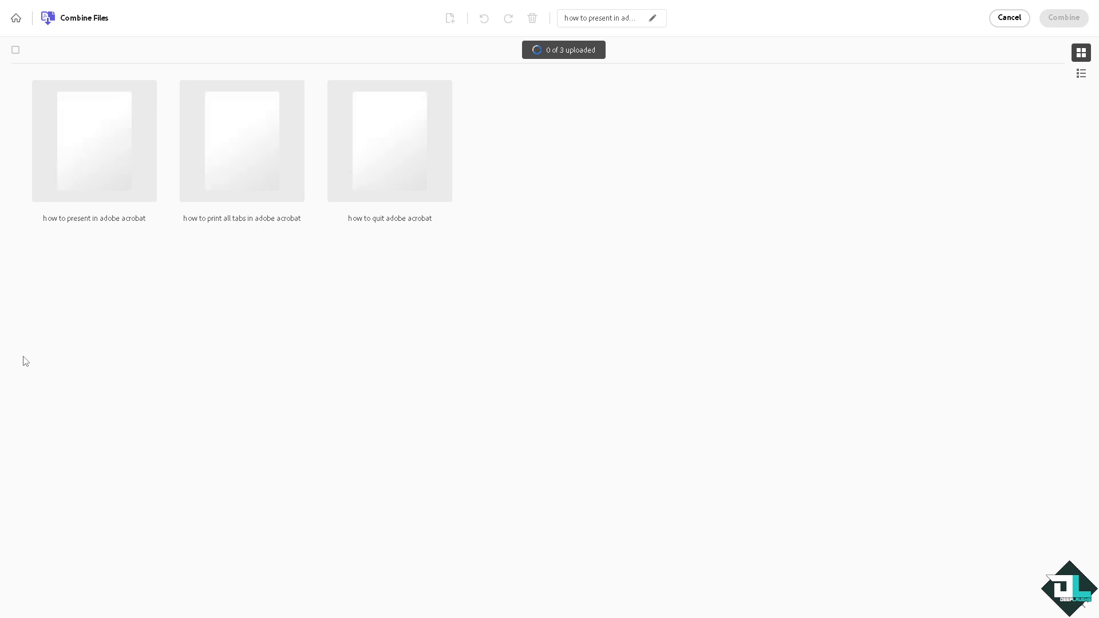
pyautogui.moveTo(207, 310)
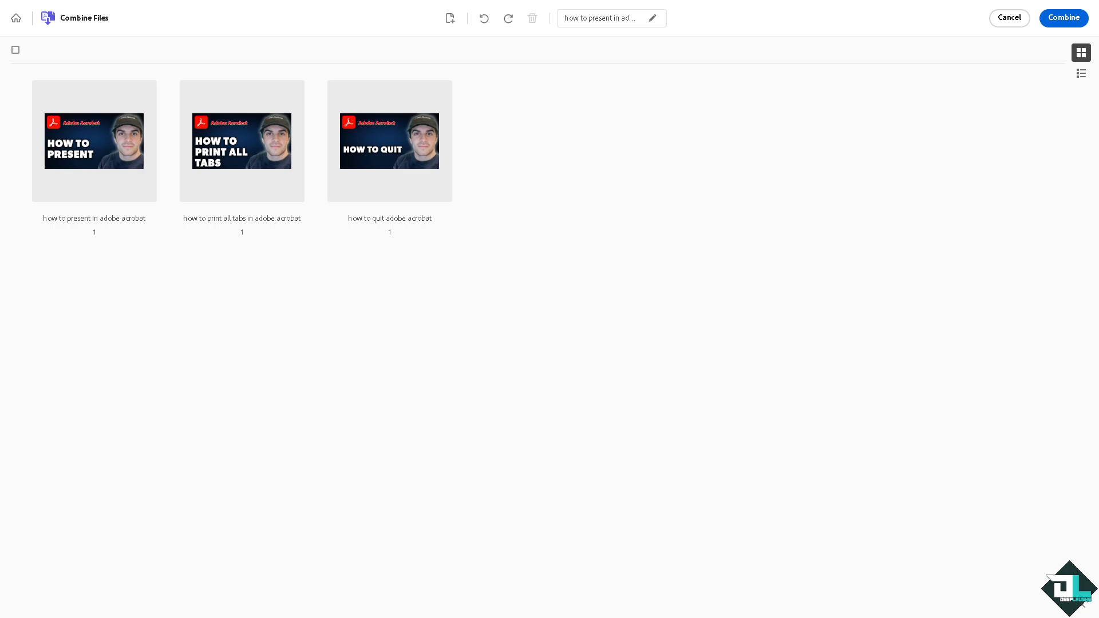
pyautogui.moveTo(763, 71)
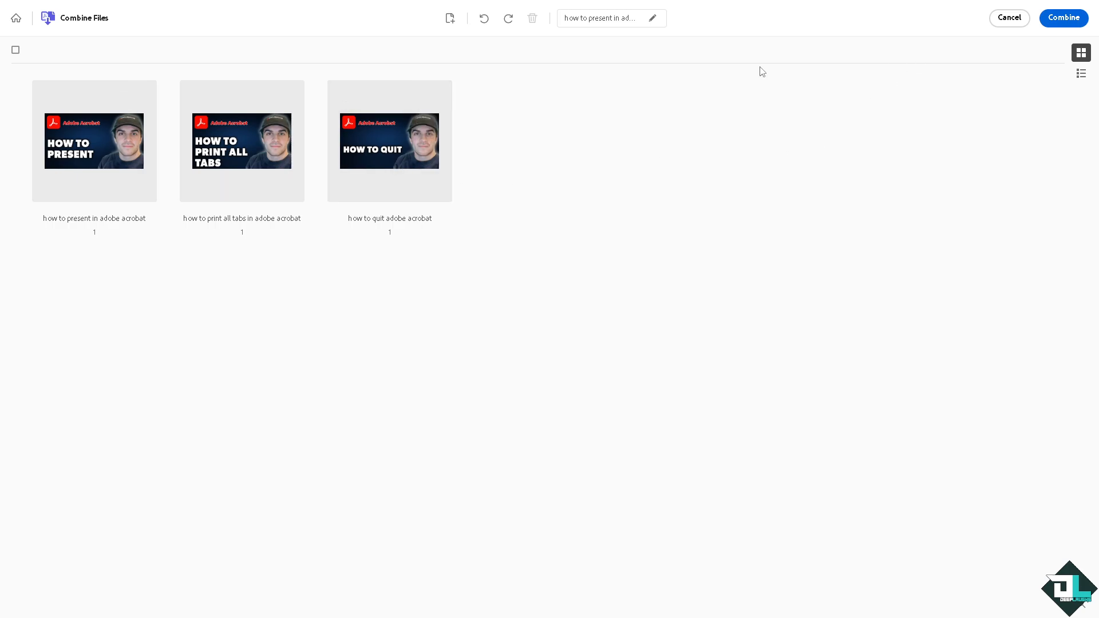
pyautogui.moveTo(975, 17)
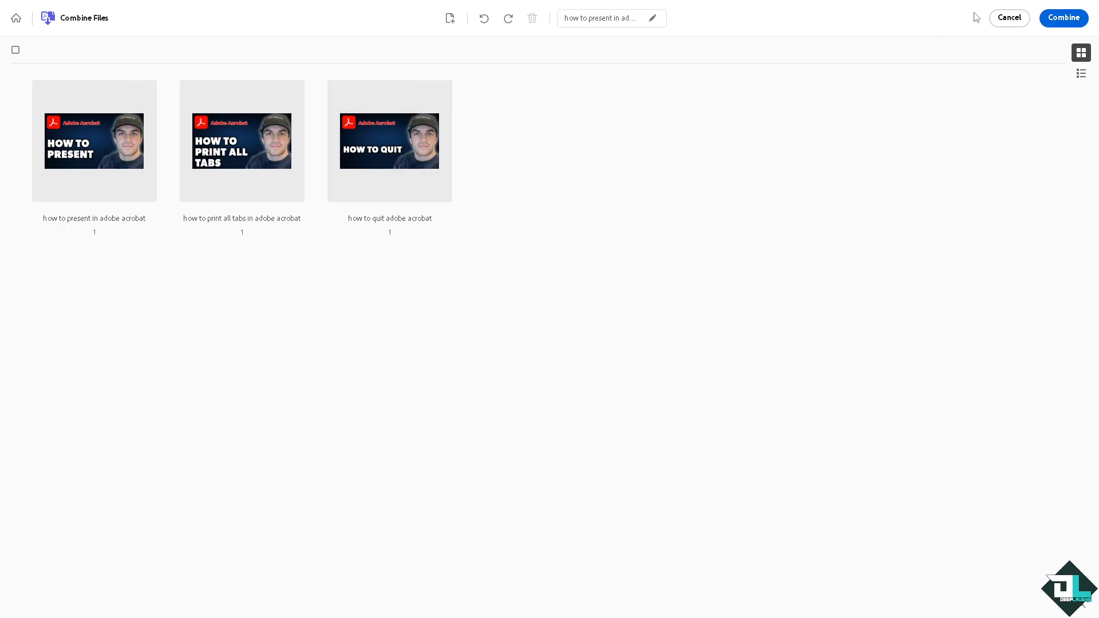
# Combine the three uploaded PDFs into one merged 3-page PDF.
pyautogui.click(1062, 17)
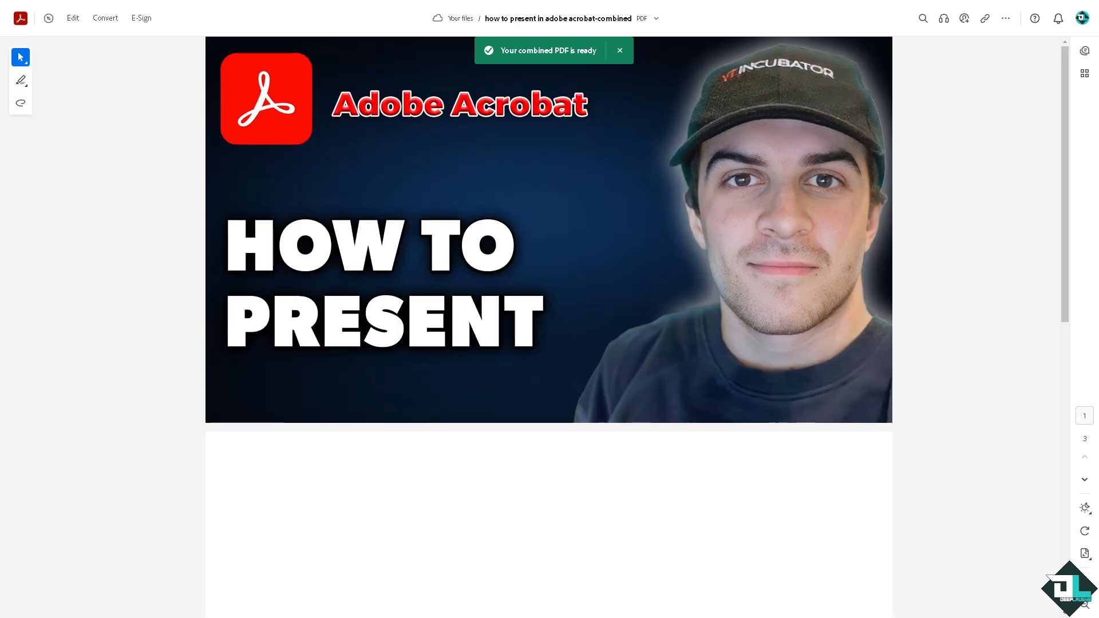
# Scroll through the combined PDF's presenting and printing pages in the viewer.
pyautogui.scroll(-3)
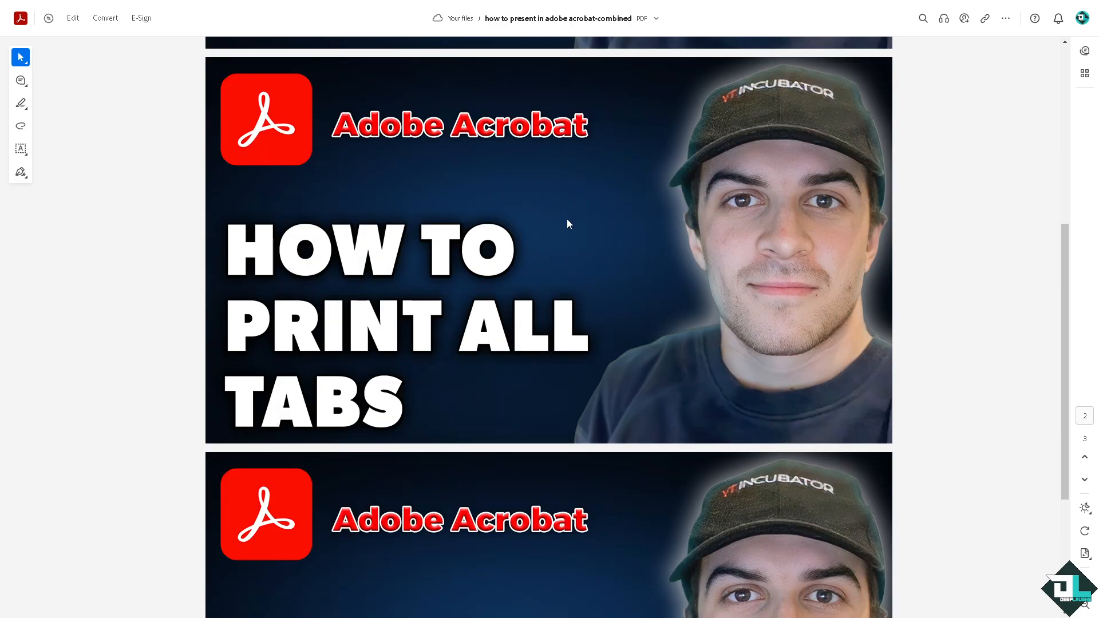
pyautogui.scroll(-3)
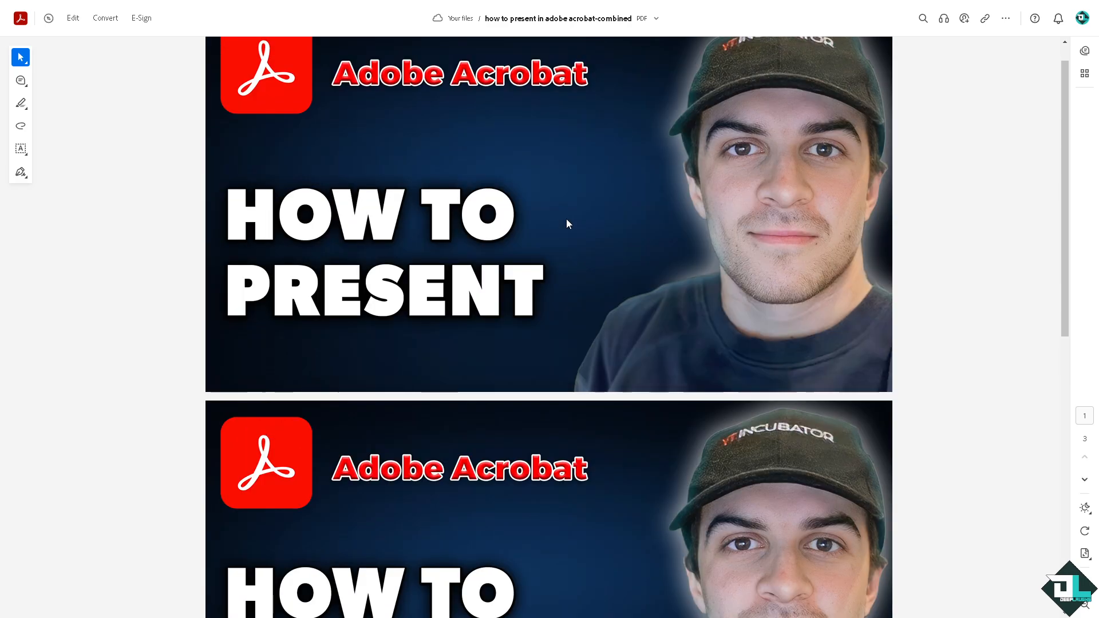
pyautogui.scroll(3)
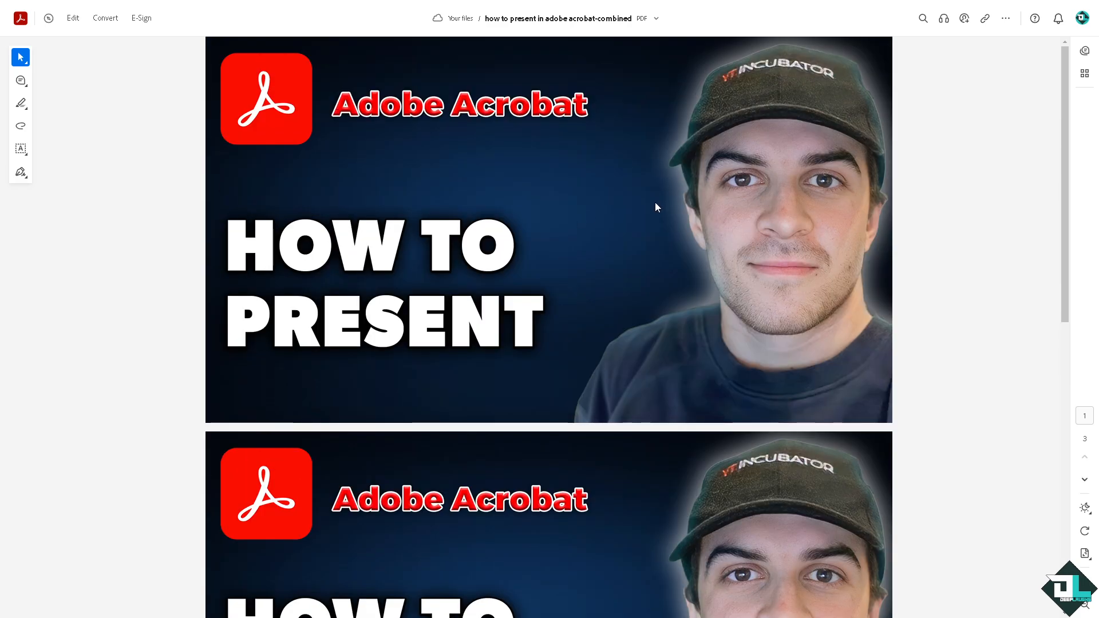
pyautogui.moveTo(420, 165)
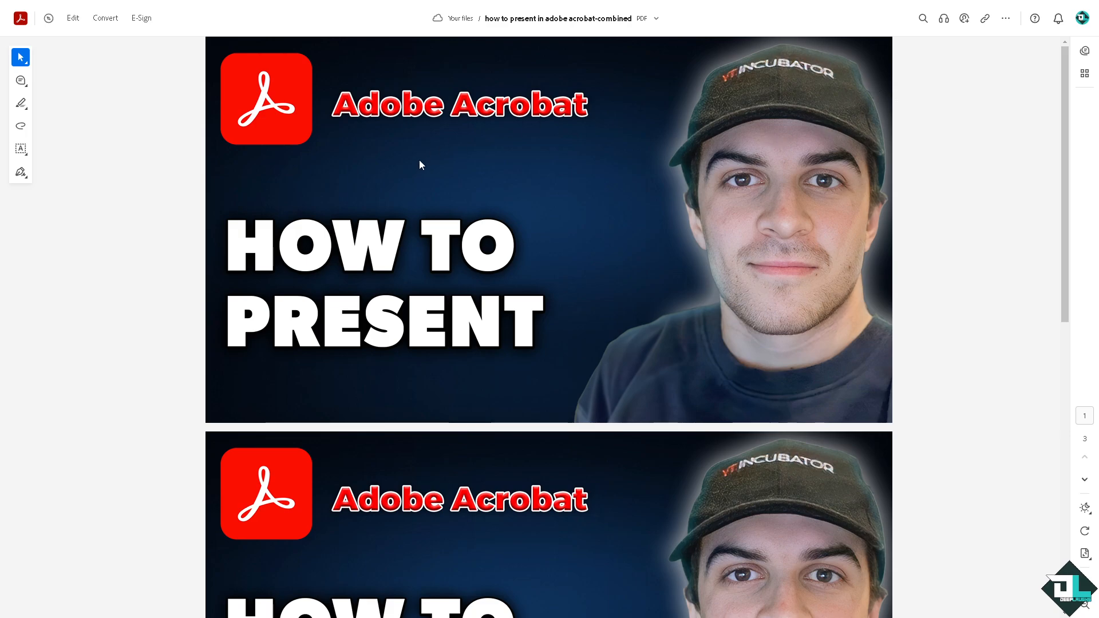
pyautogui.moveTo(1005, 26)
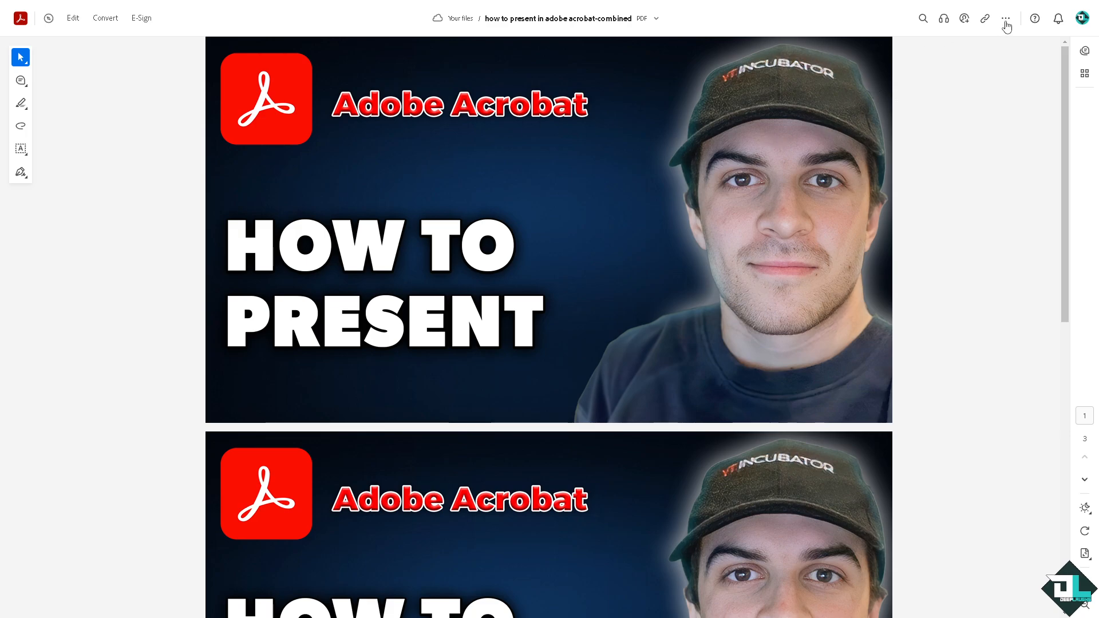
# Print the combined file, review the destination list, and keep Microsoft Print to PDF.
pyautogui.click(1006, 19)
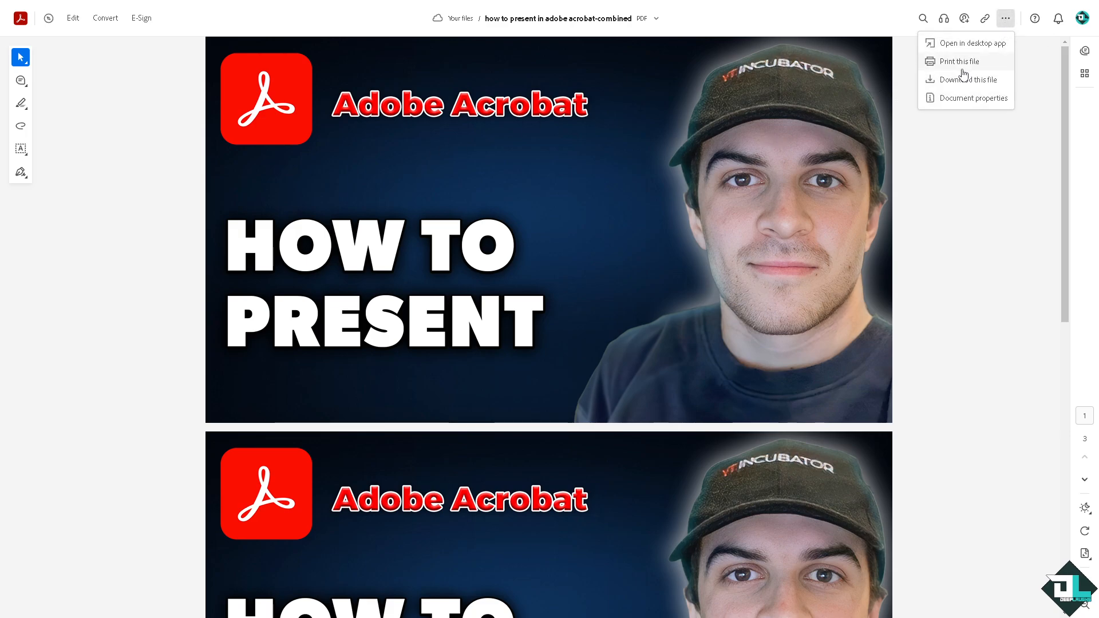
pyautogui.click(958, 61)
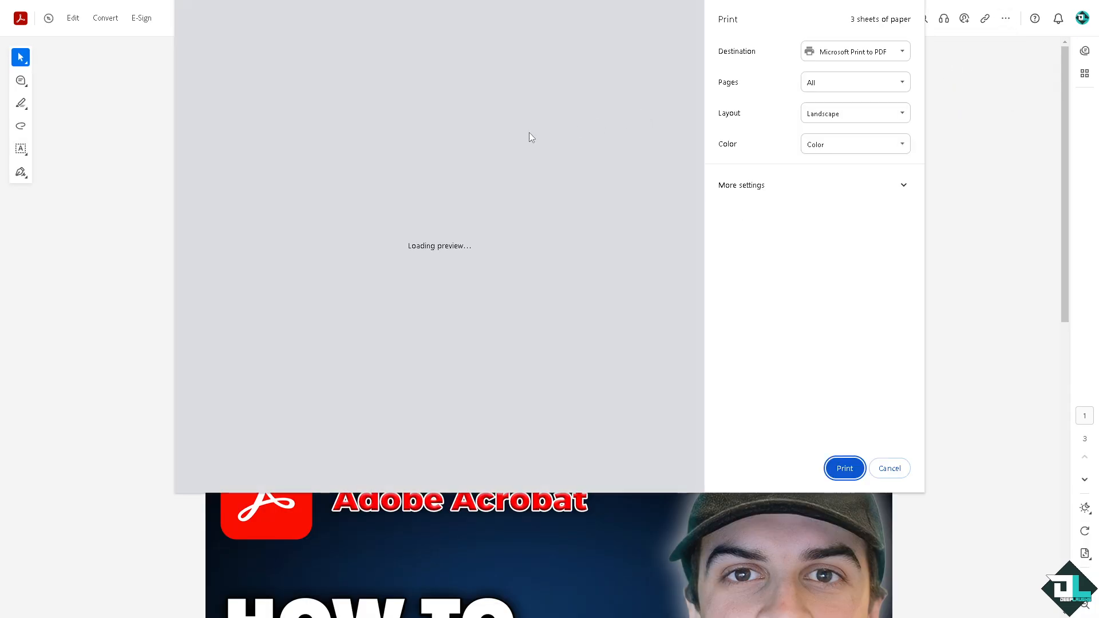
pyautogui.moveTo(652, 6)
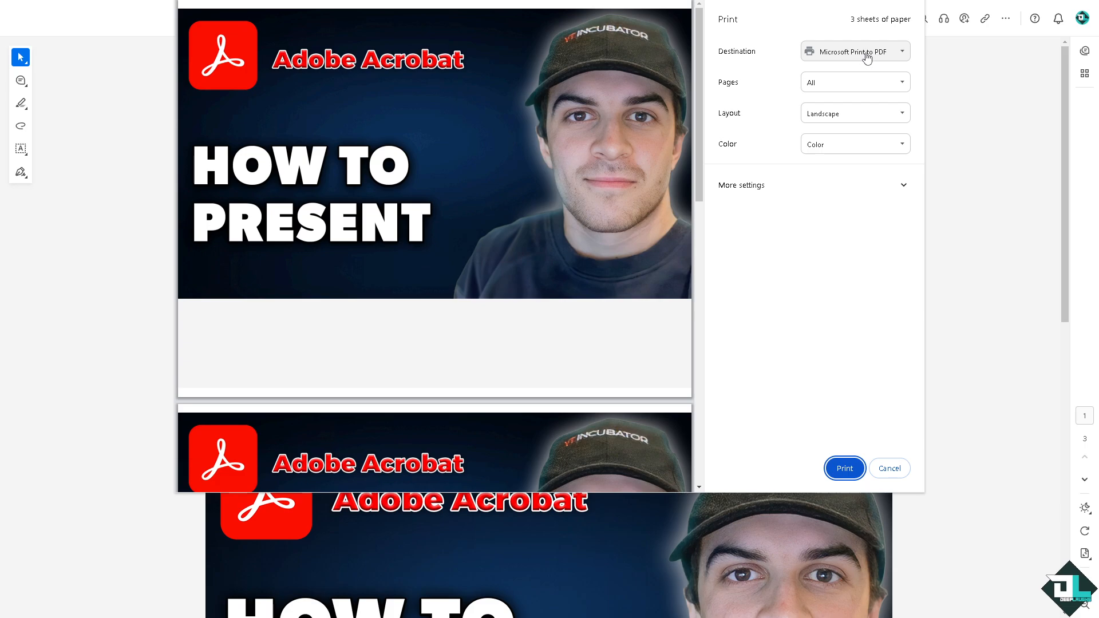
pyautogui.click(854, 52)
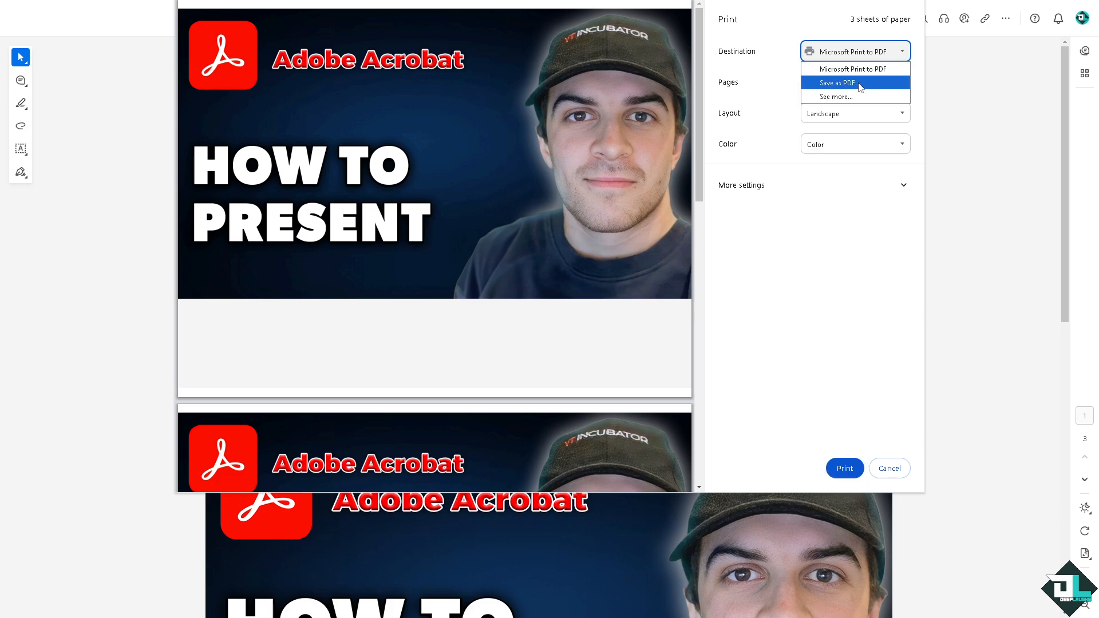
pyautogui.click(834, 96)
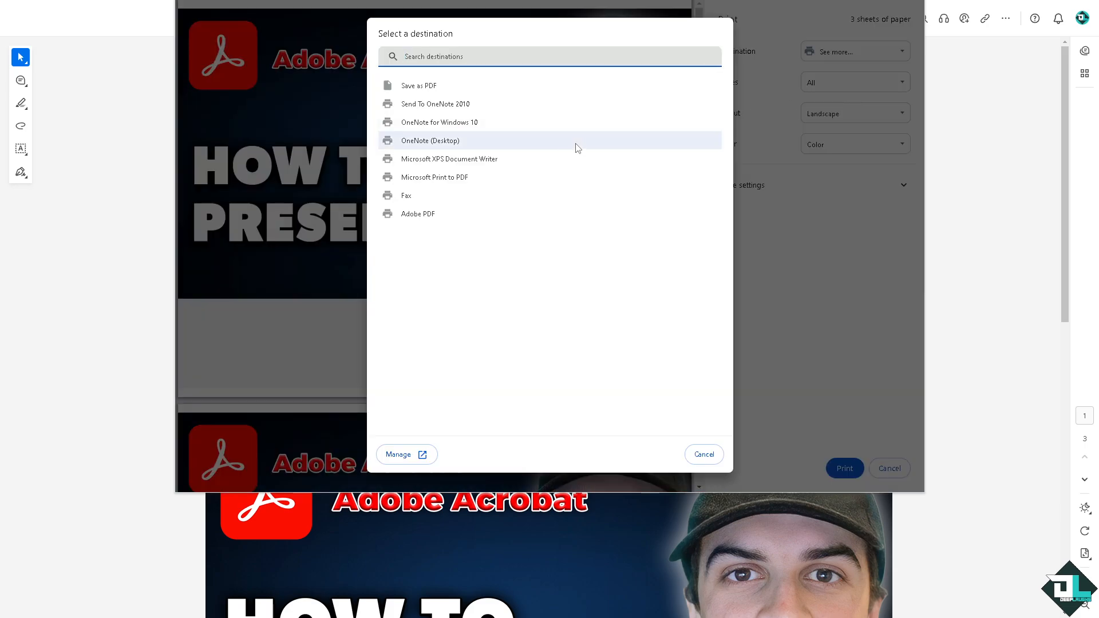
pyautogui.moveTo(705, 474)
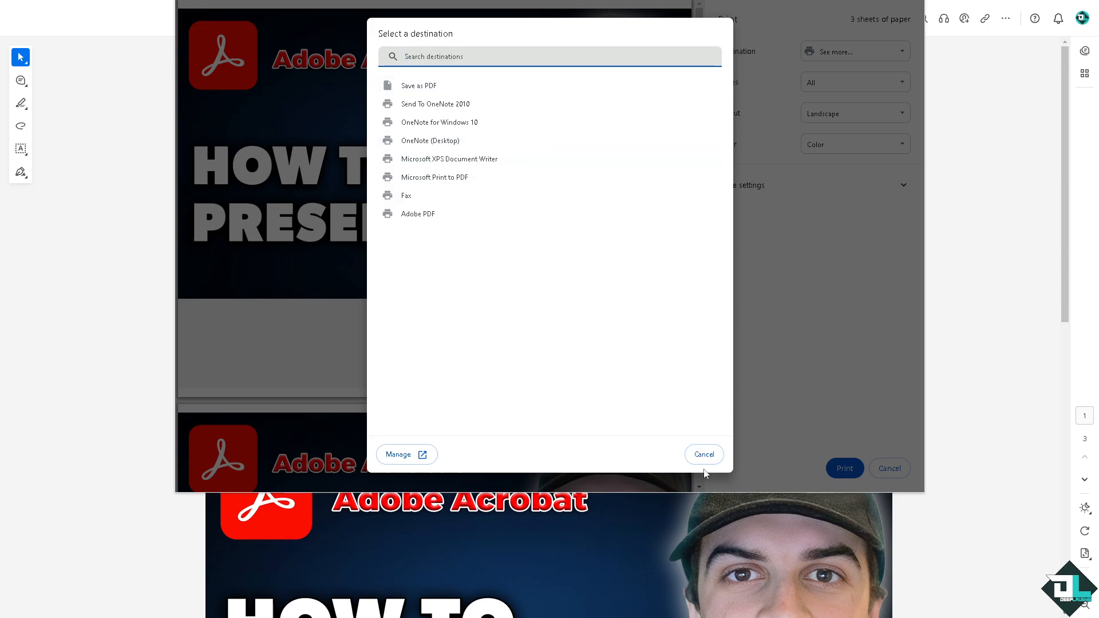
pyautogui.click(435, 177)
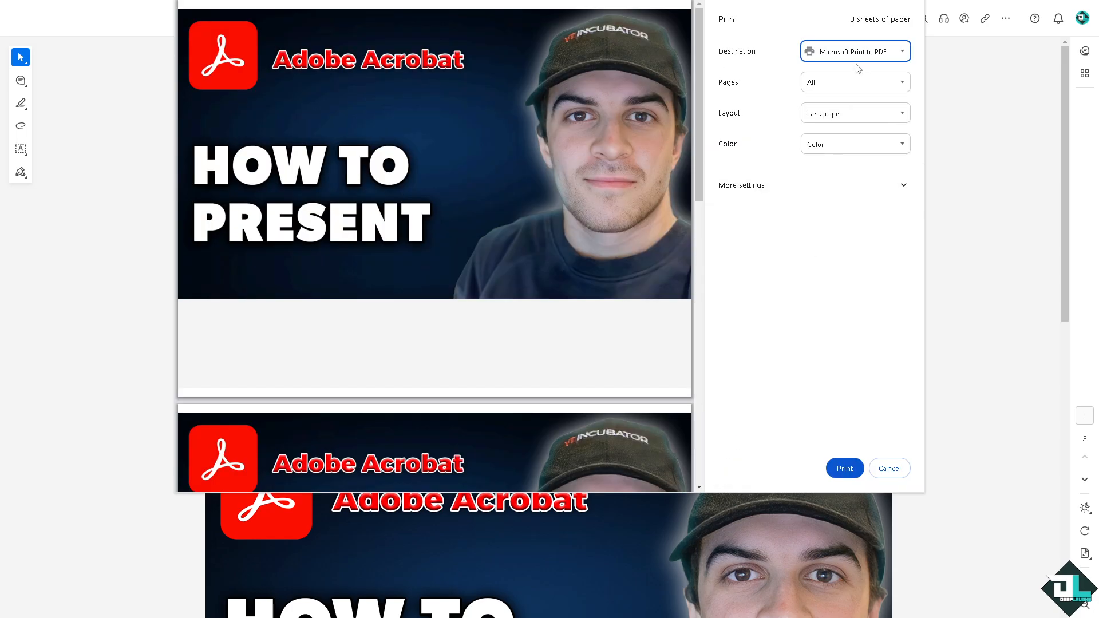
pyautogui.click(854, 83)
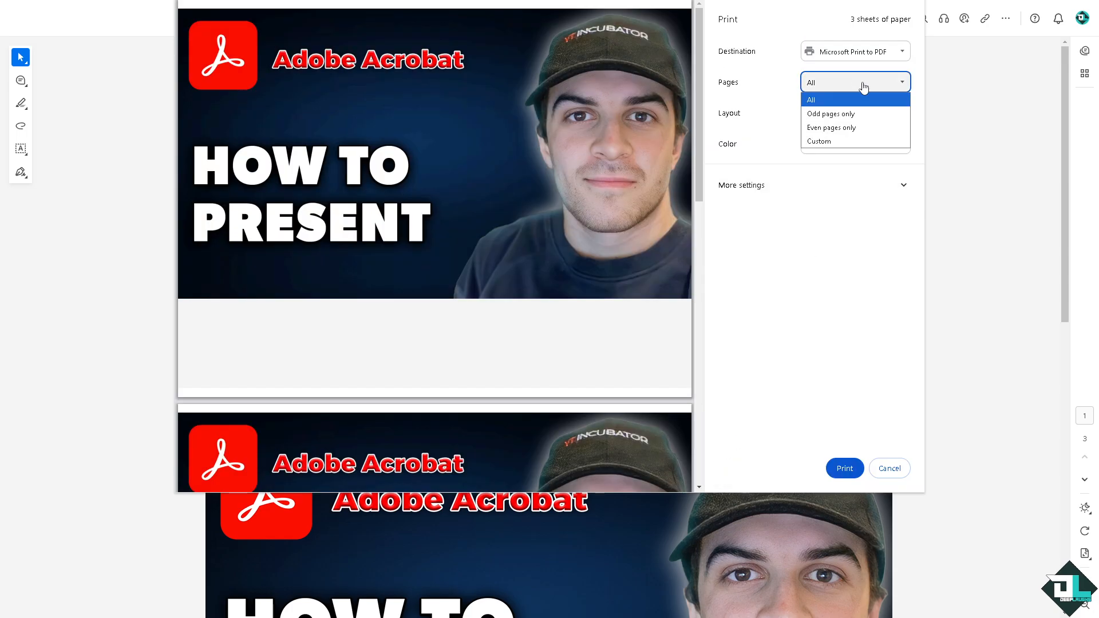
pyautogui.moveTo(839, 144)
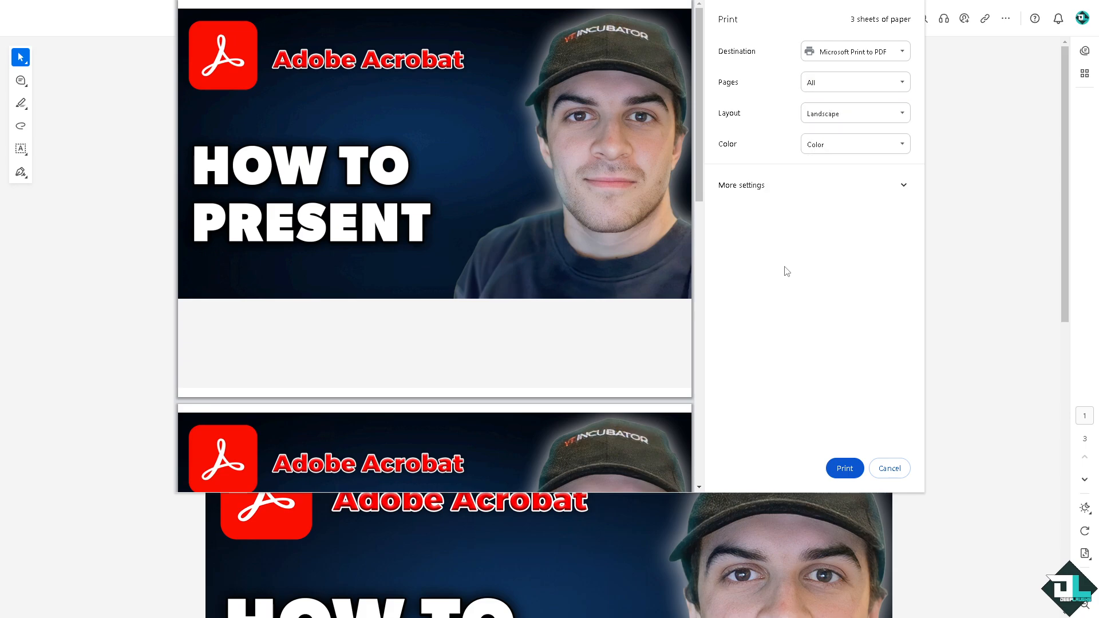
pyautogui.moveTo(838, 161)
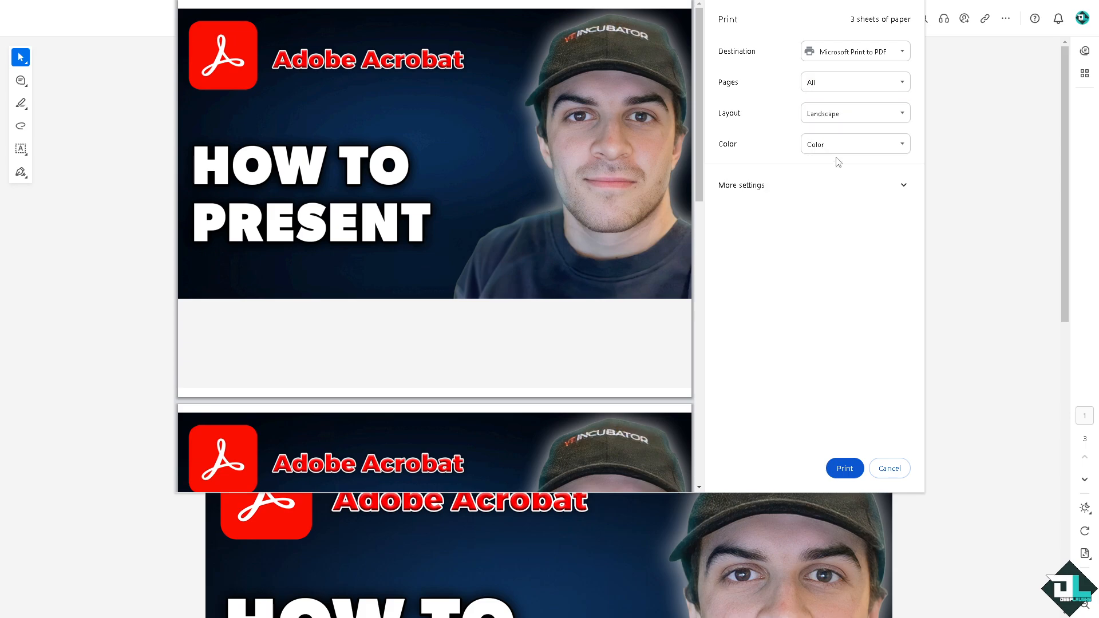
pyautogui.moveTo(854, 113)
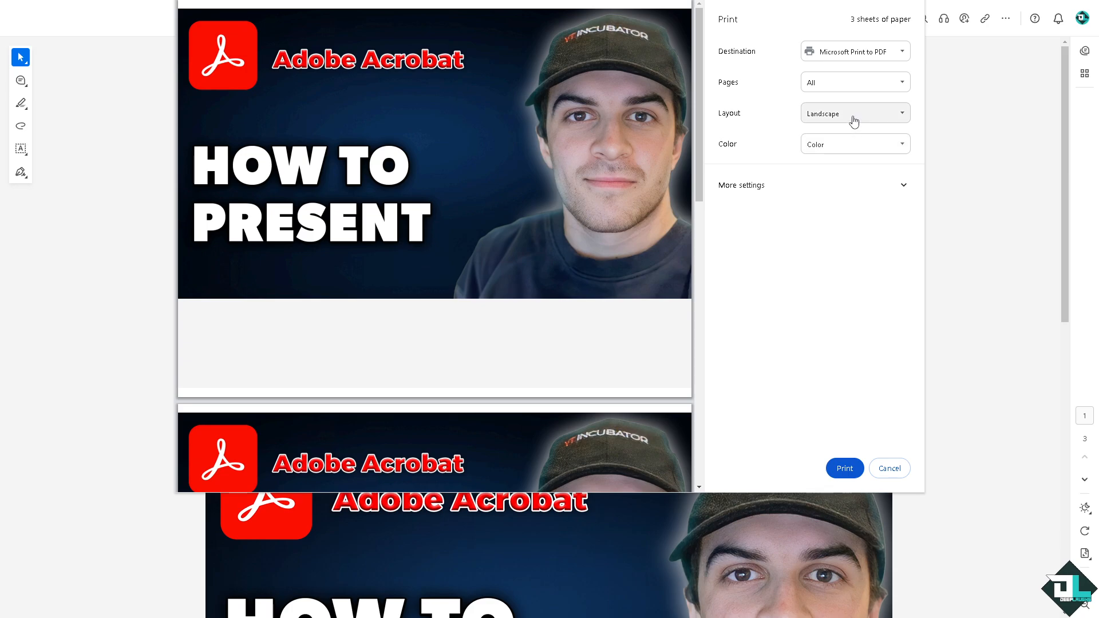
pyautogui.click(854, 114)
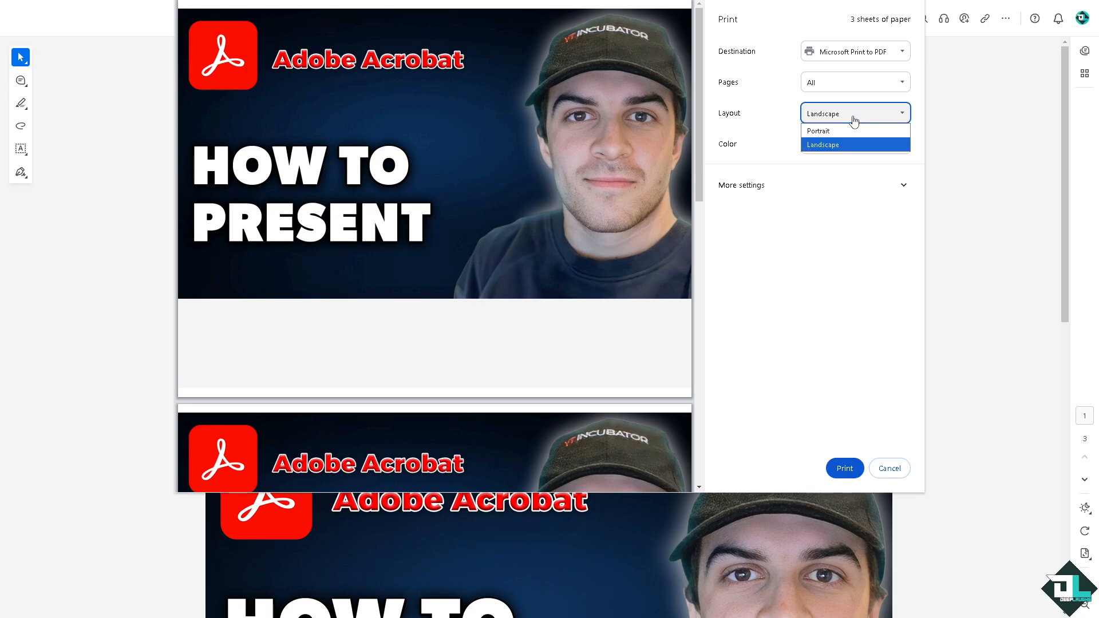
pyautogui.click(817, 131)
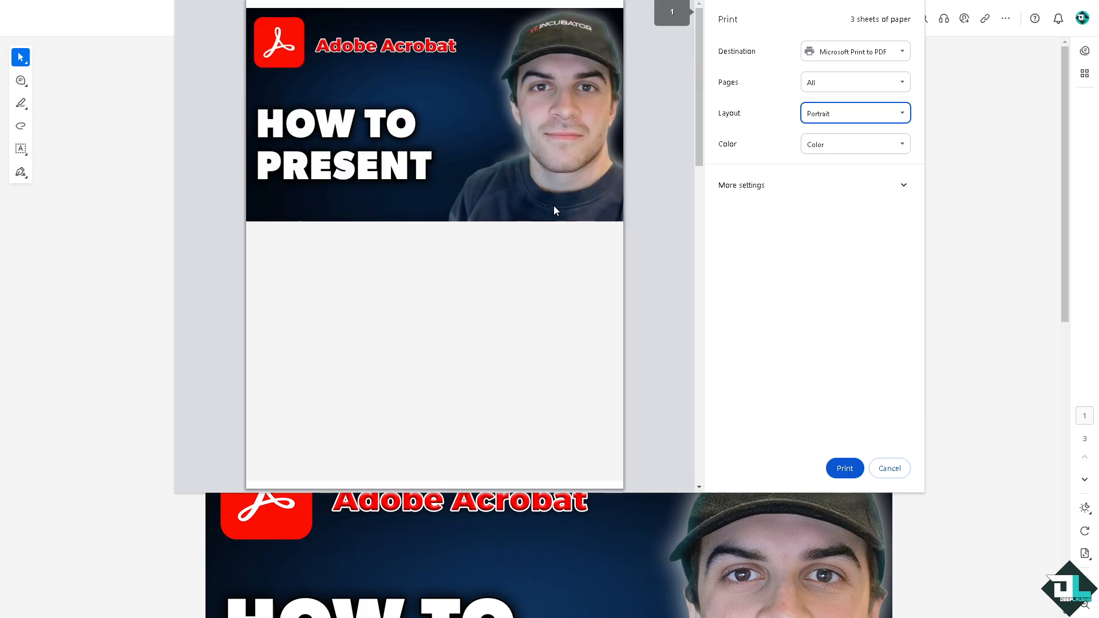
pyautogui.moveTo(825, 128)
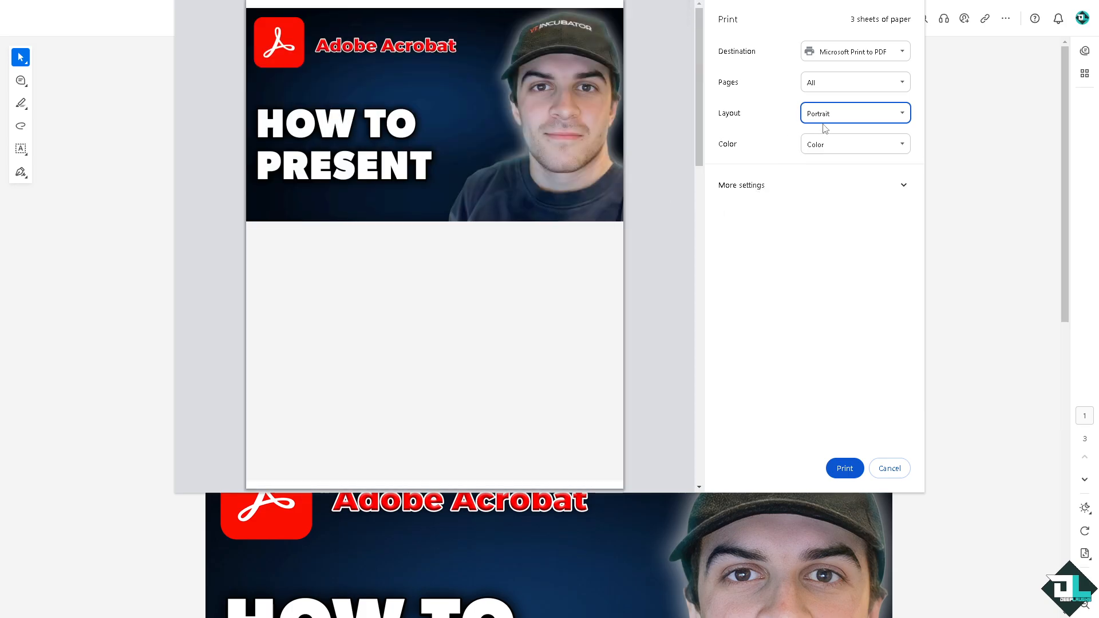
pyautogui.click(854, 114)
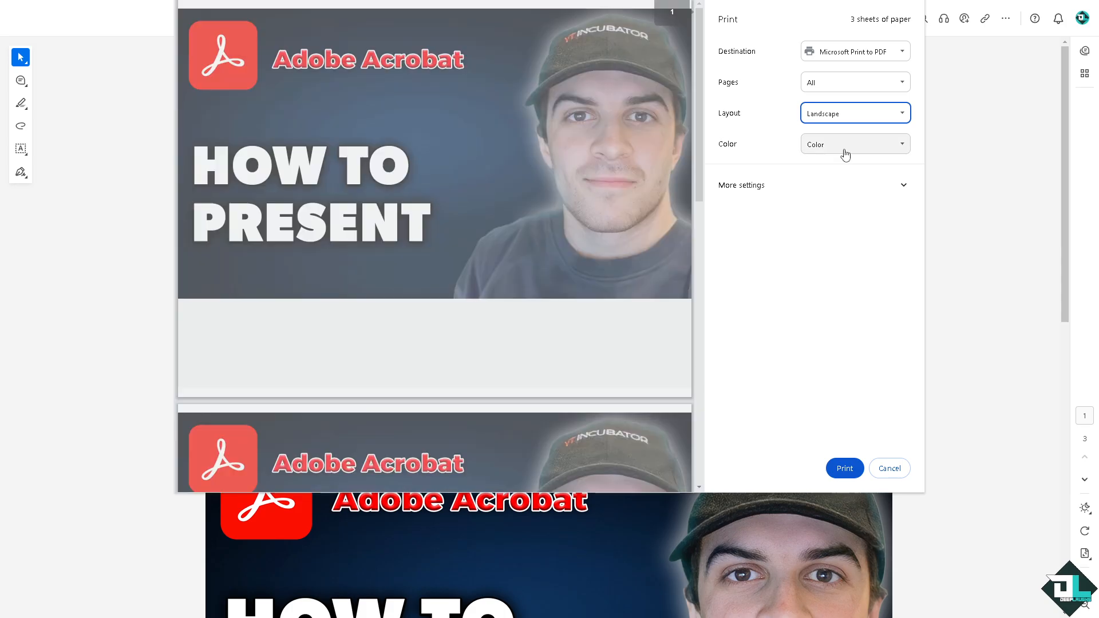
pyautogui.click(855, 144)
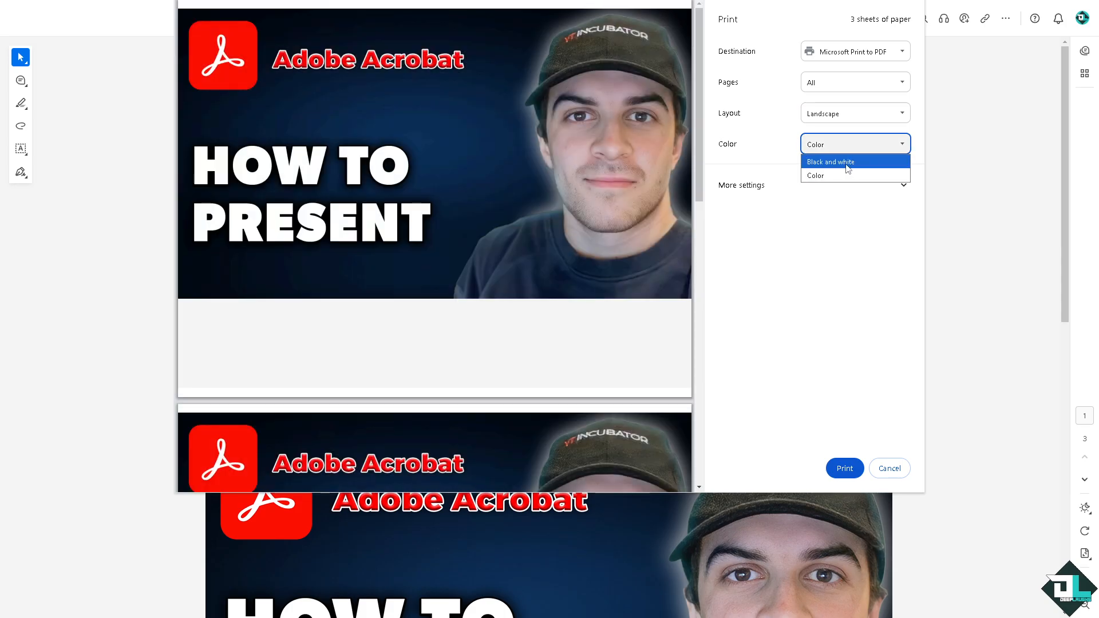
pyautogui.click(830, 162)
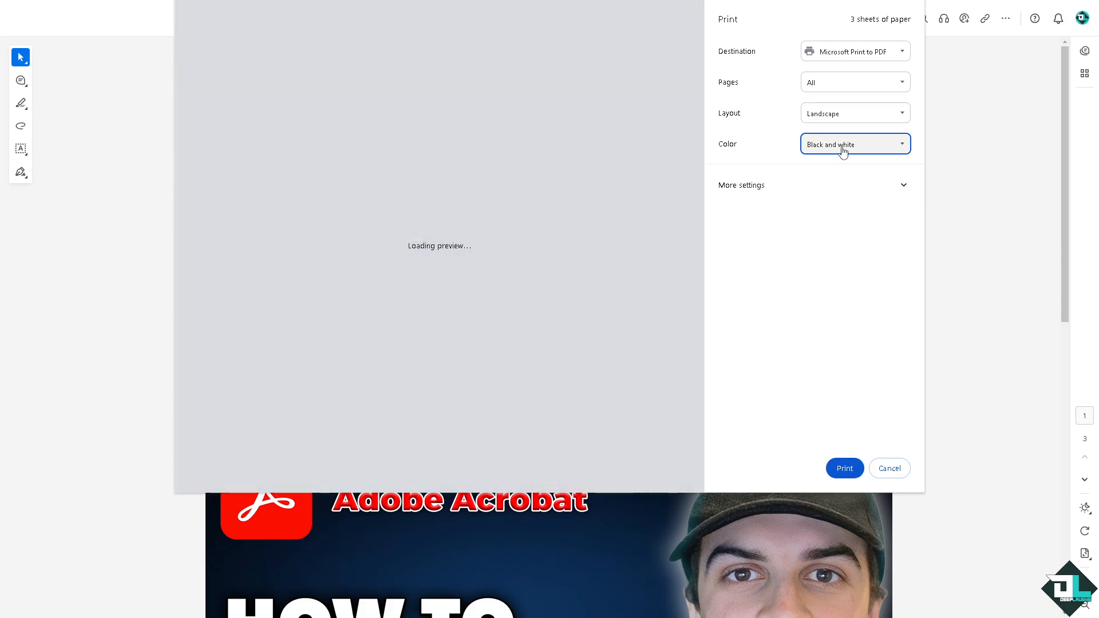
pyautogui.click(854, 144)
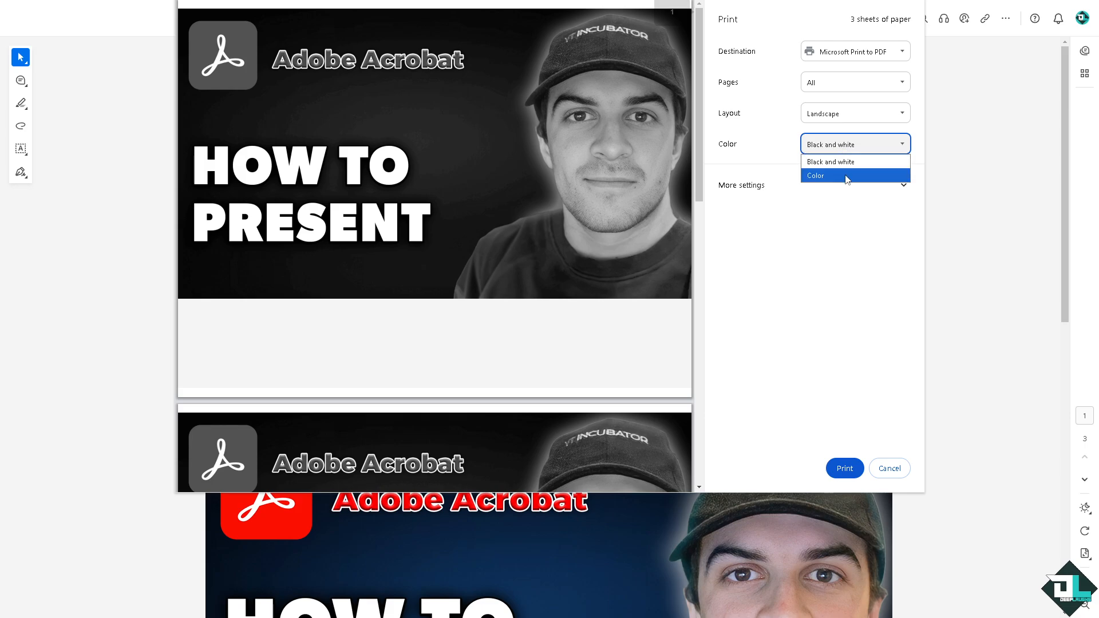
pyautogui.click(815, 176)
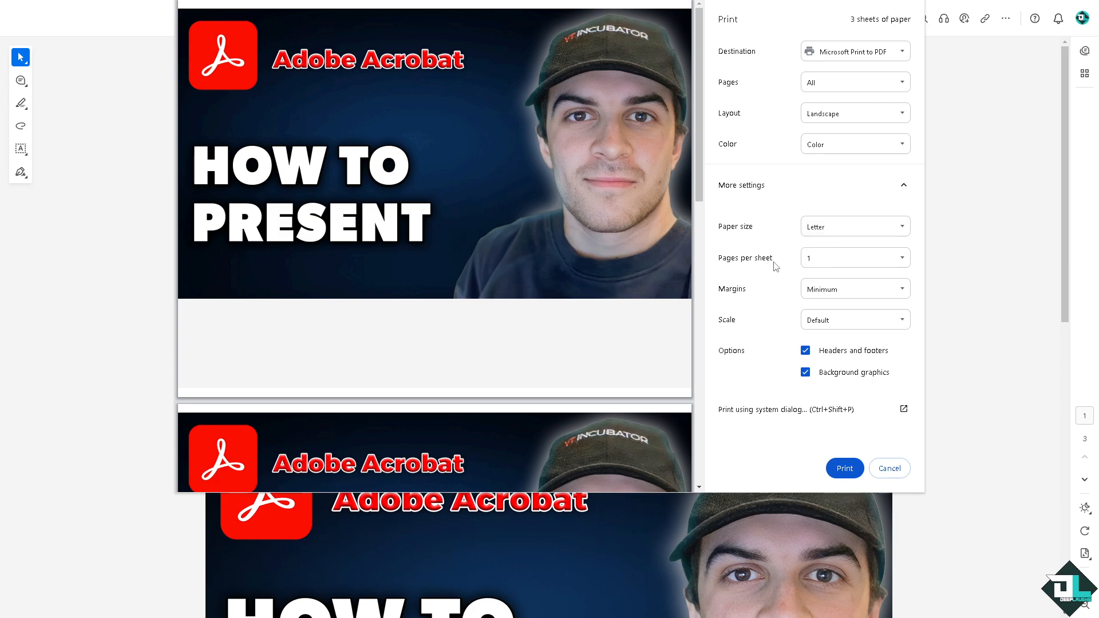
pyautogui.moveTo(761, 335)
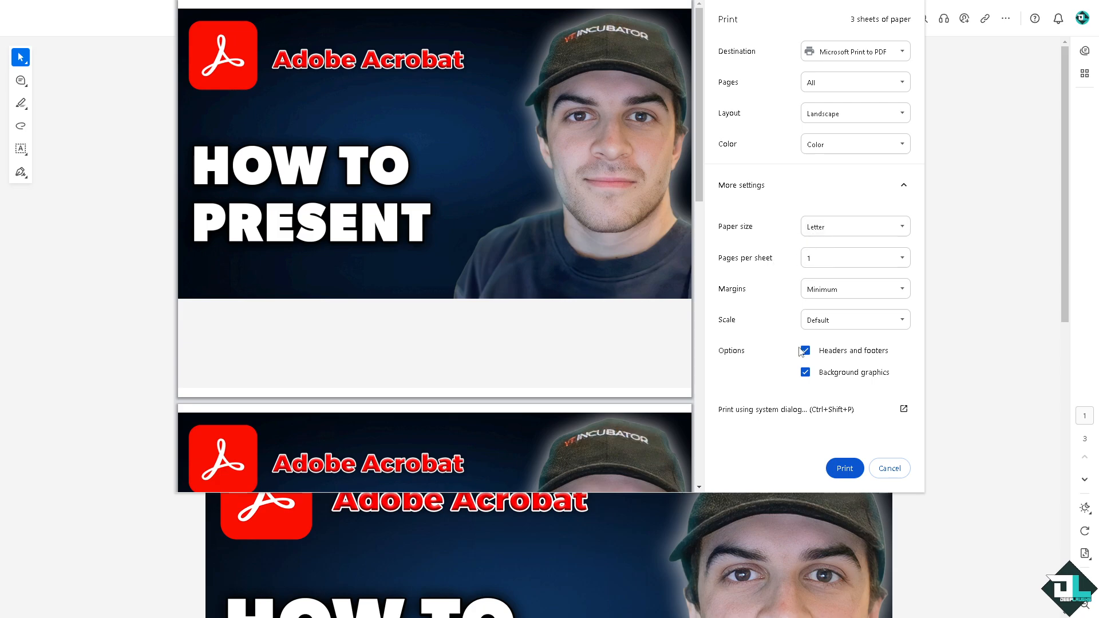
pyautogui.moveTo(820, 435)
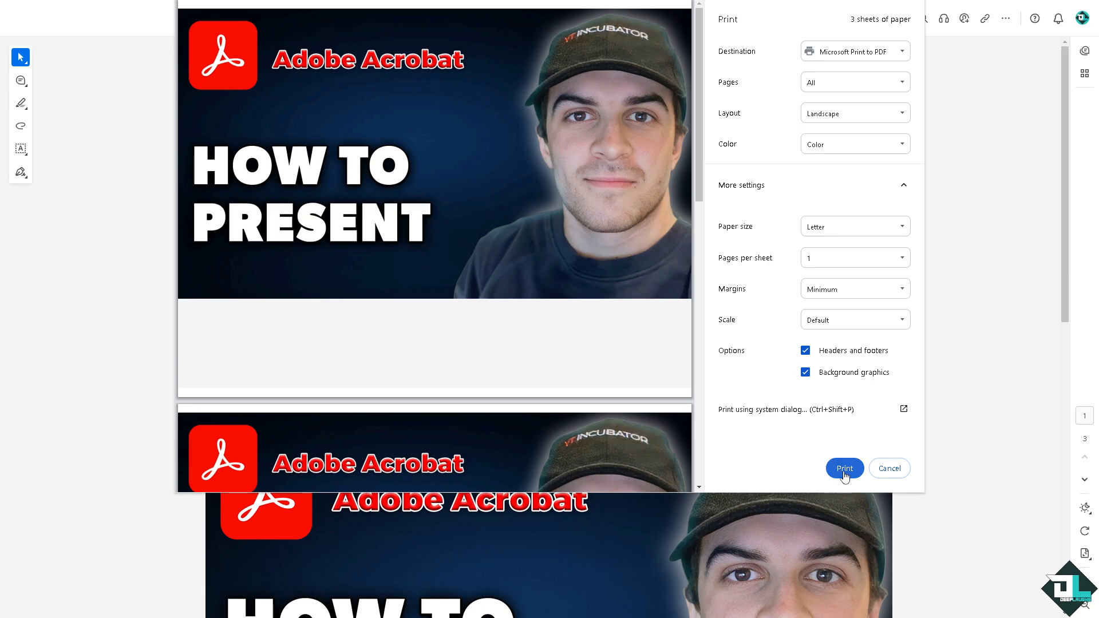
pyautogui.moveTo(515, 390)
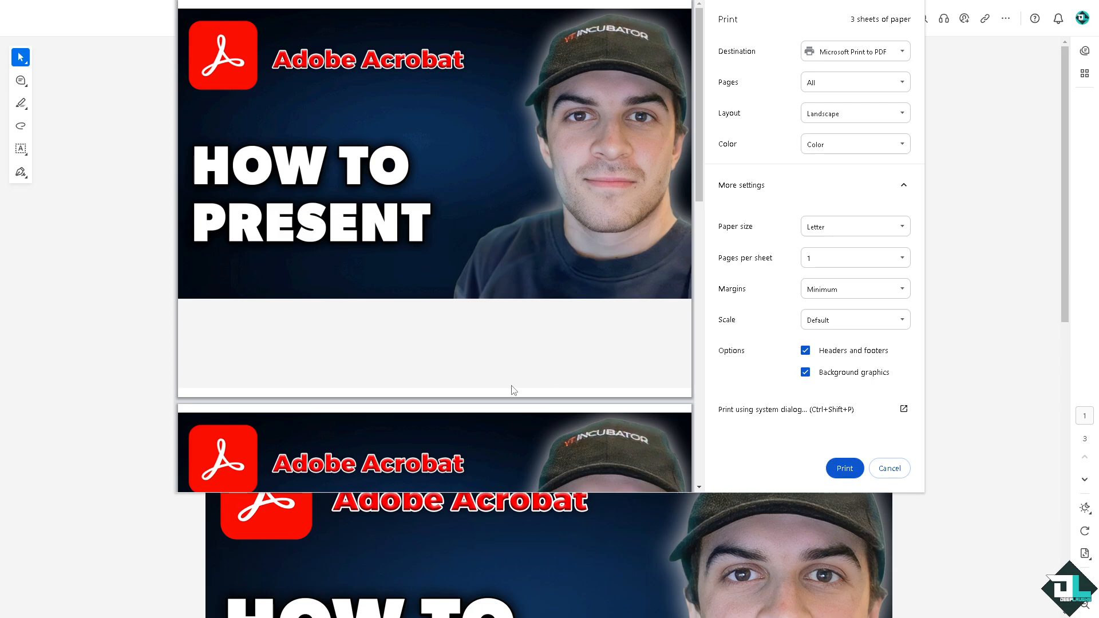